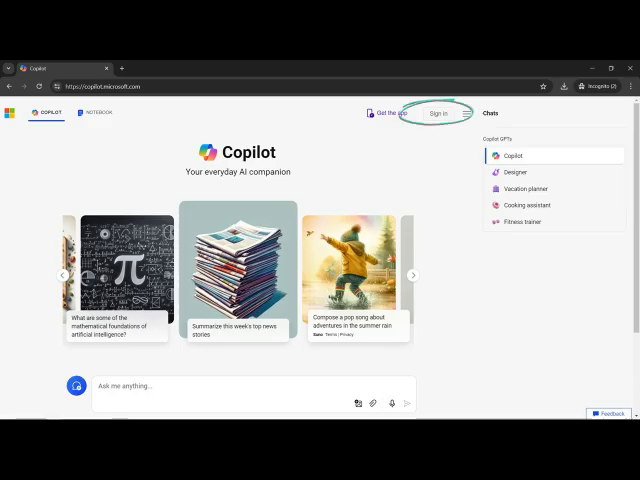
# Choose to sign in with a personal Microsoft account, reaching the Microsoft sign-in page.
pyautogui.click(436, 112)
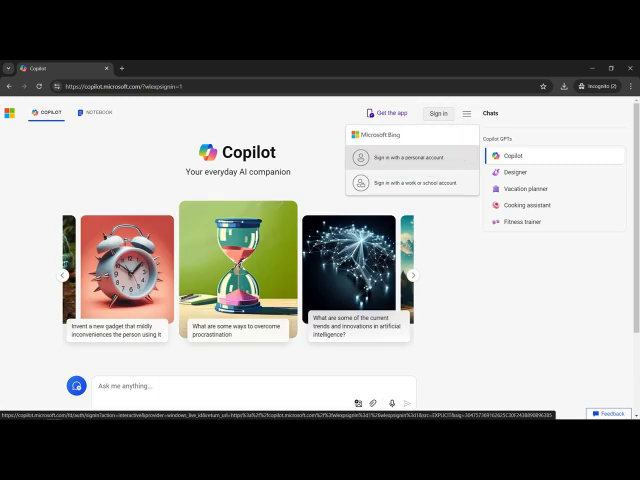
pyautogui.click(404, 156)
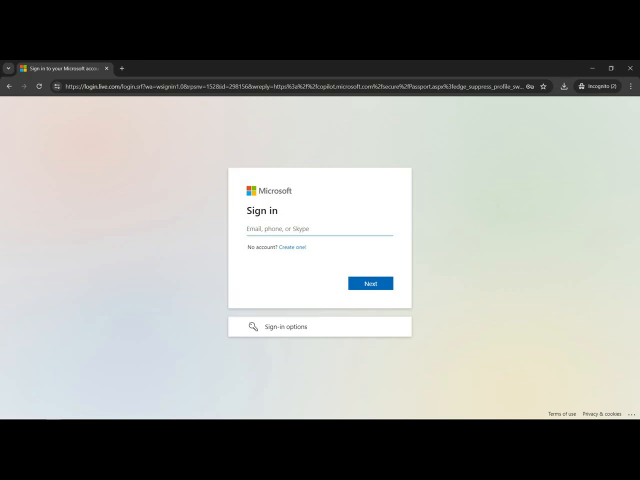
# Submit the personal email and emailed code, answer Stay signed in, landing on the Copilot home page.
pyautogui.click(368, 284)
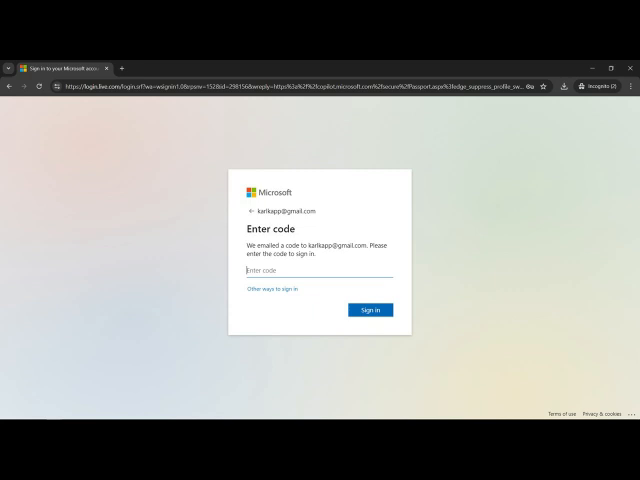
pyautogui.click(370, 308)
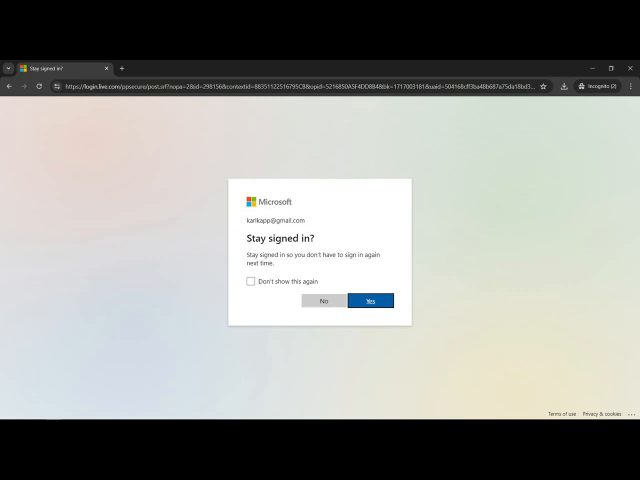
pyautogui.click(372, 300)
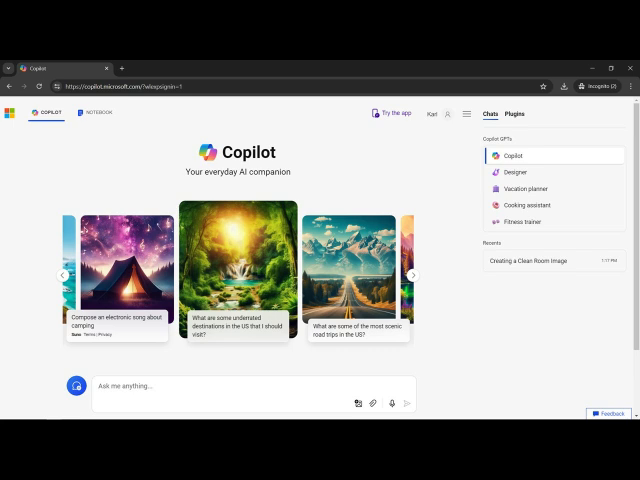
# Begin a work or school account sign-in with the work email entered on the Microsoft page.
pyautogui.click(438, 112)
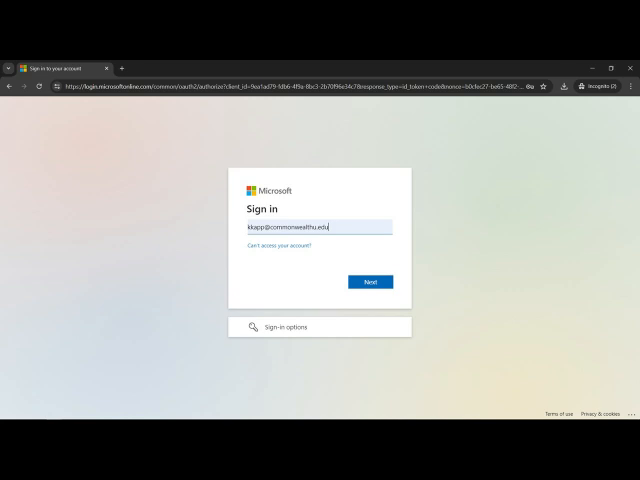
# Submit the work email and password and confirm Stay signed in, reaching the duck-on-a-calculator chat.
pyautogui.click(368, 280)
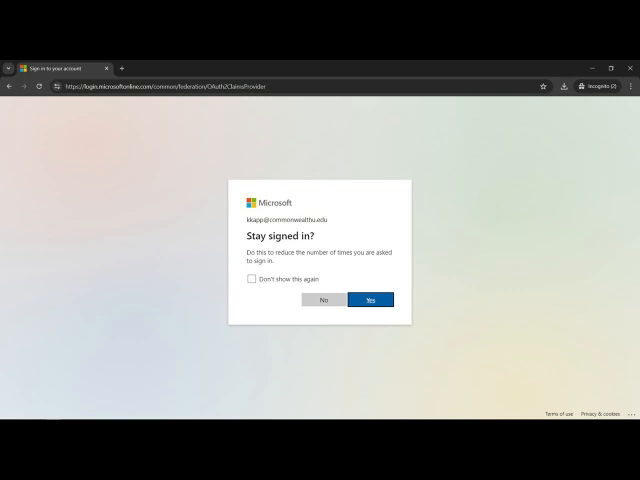
pyautogui.click(372, 300)
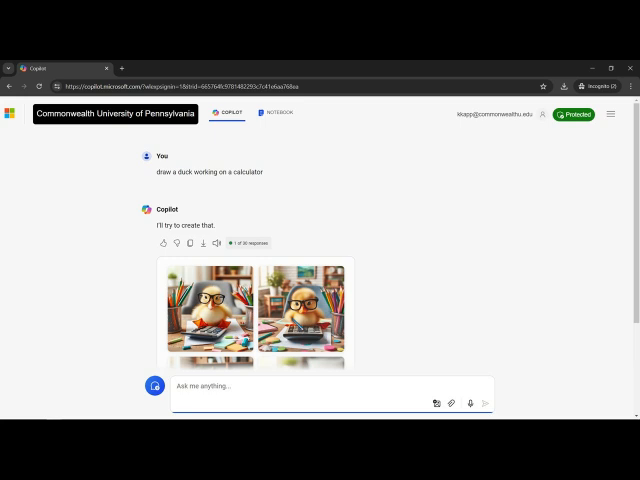
# Scroll the chat to view the generated image of quality processes leading to a quality product.
pyautogui.scroll(-3)
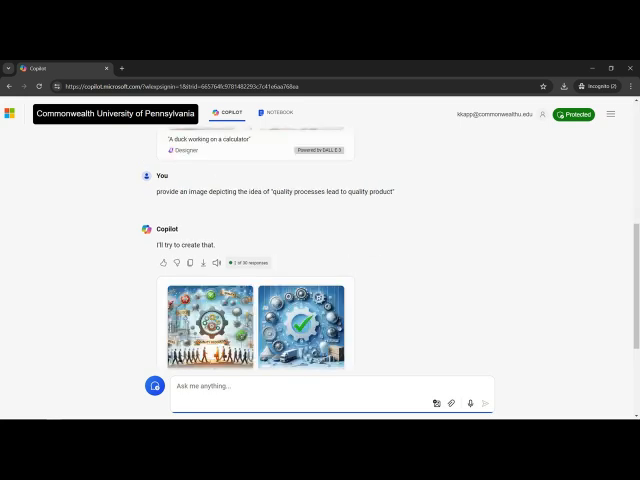